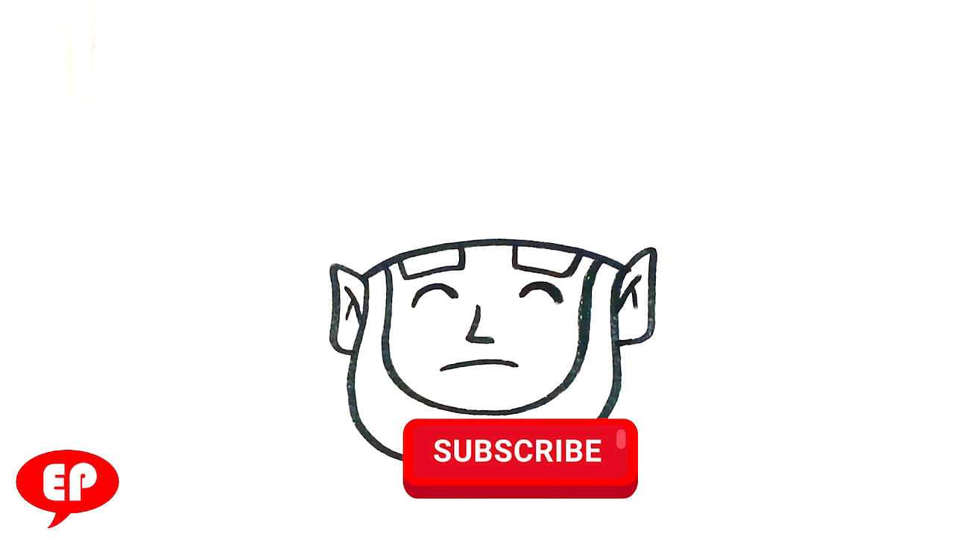
# Step: Replace the elf face's flat mouth line with an open smiling mouth
pyautogui.click(519, 449)
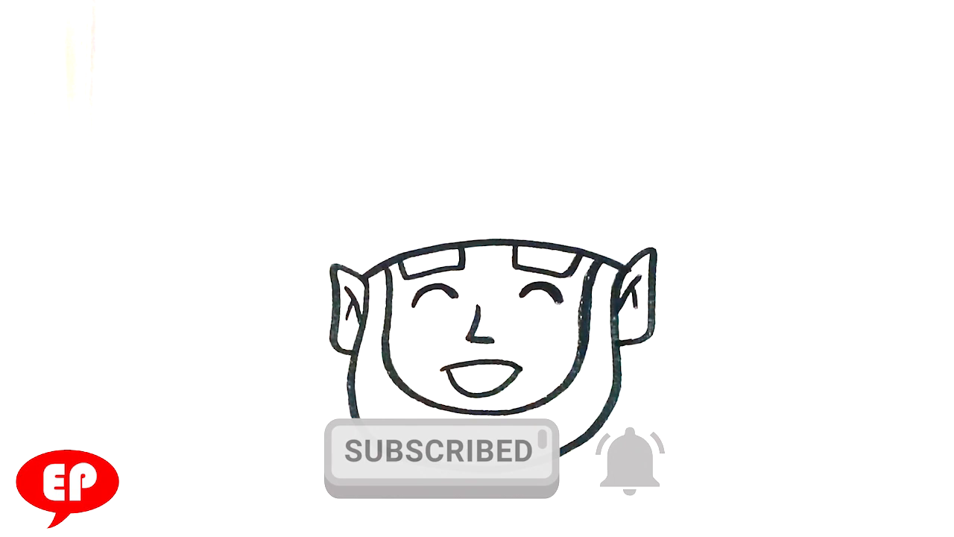